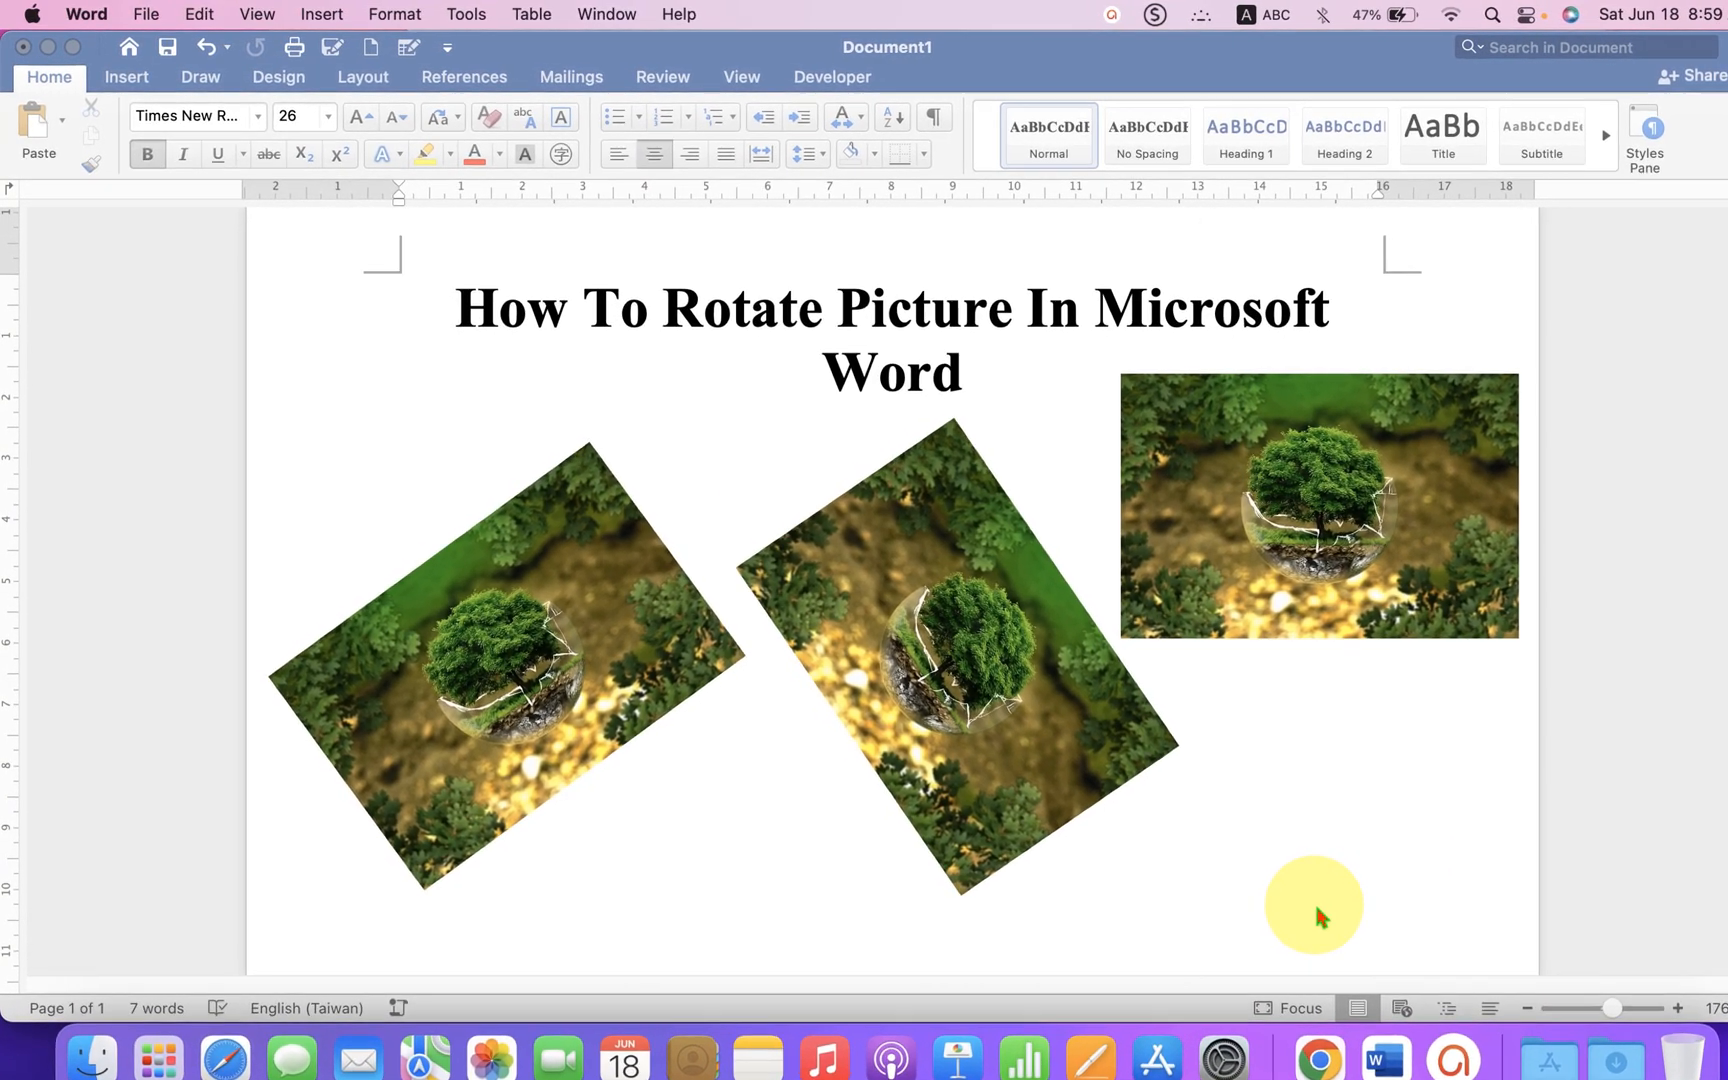
- Delete the tilted tree pictures so only the title stays on the page
click(480, 728)
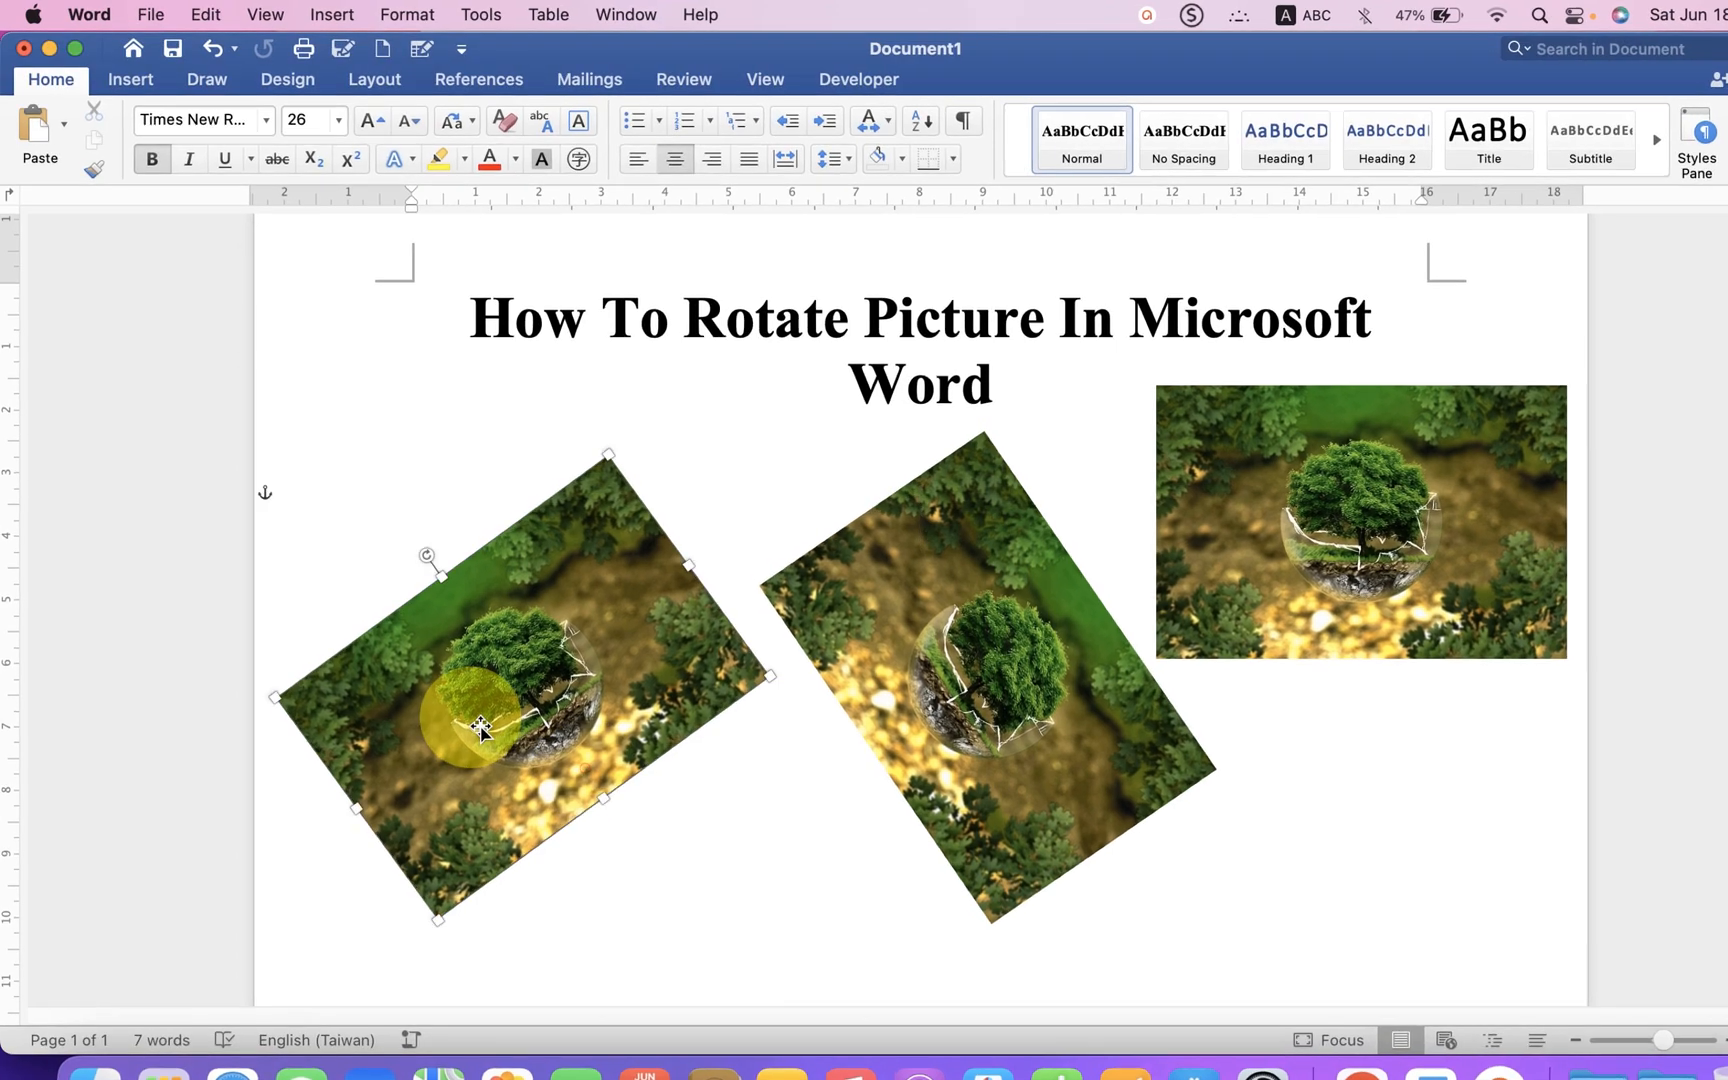
click(1334, 562)
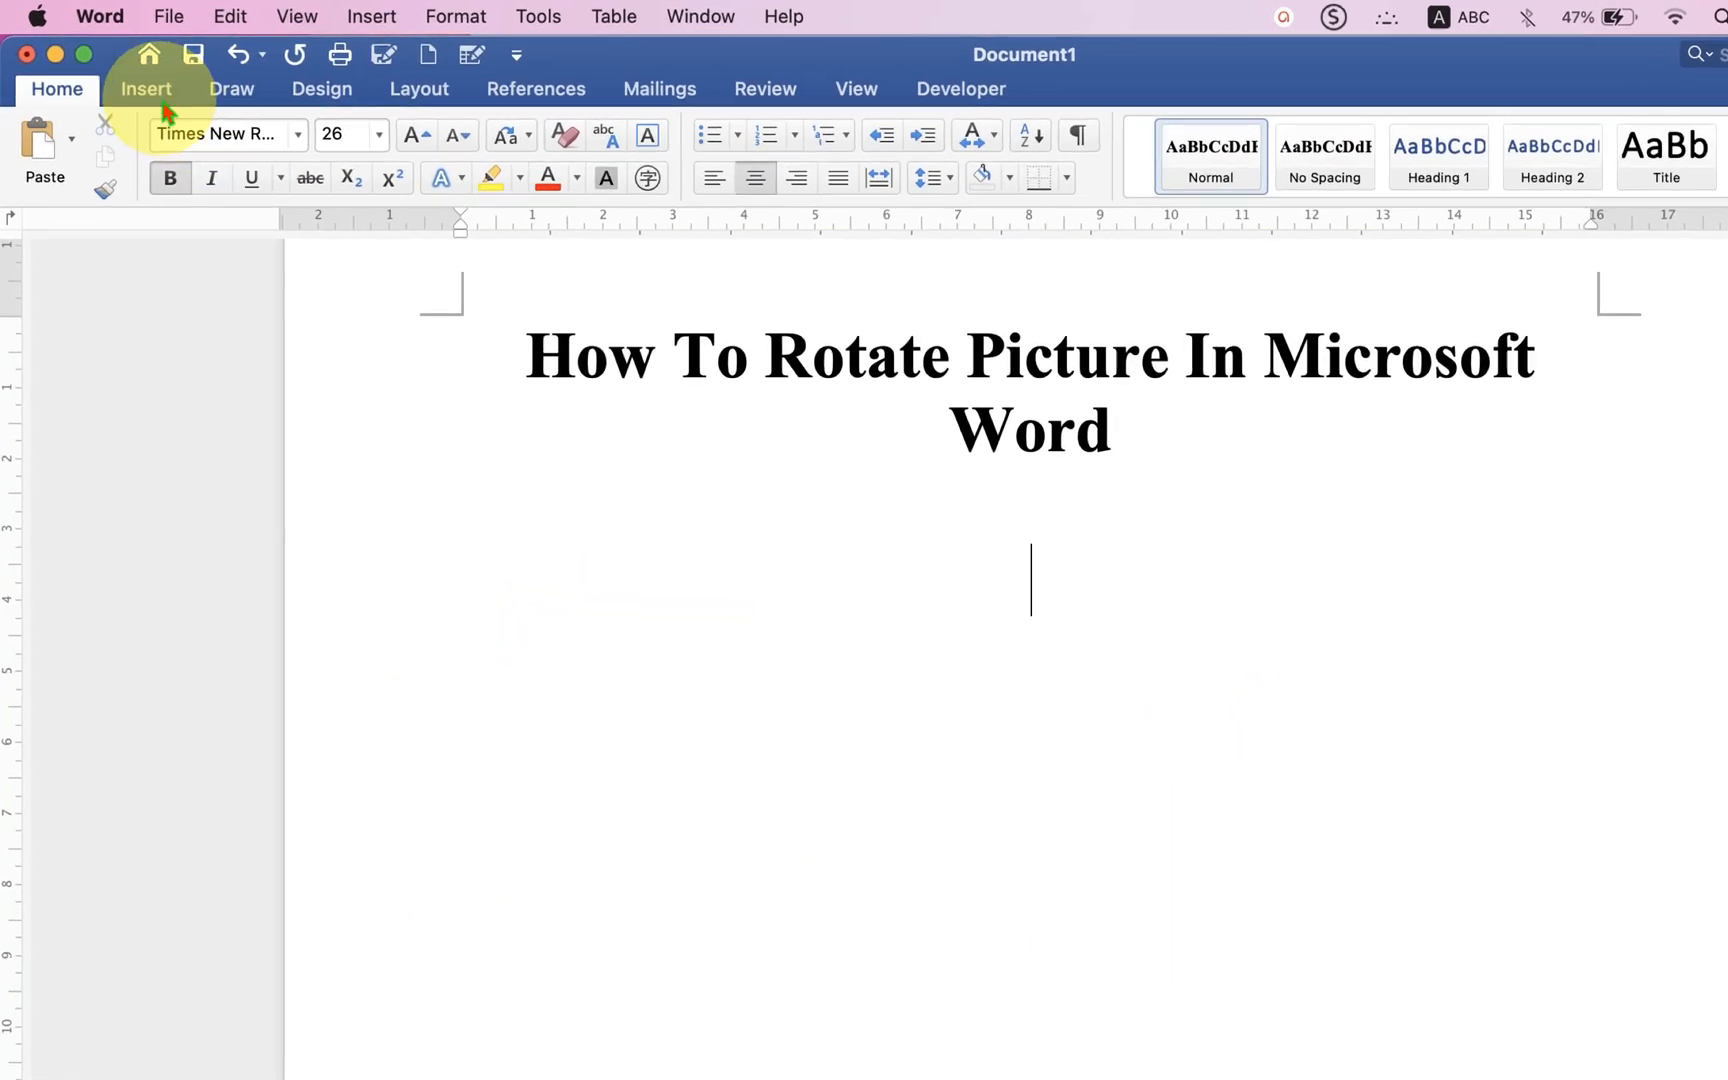
- Insert tree.jpeg from file, centered below the title
click(144, 88)
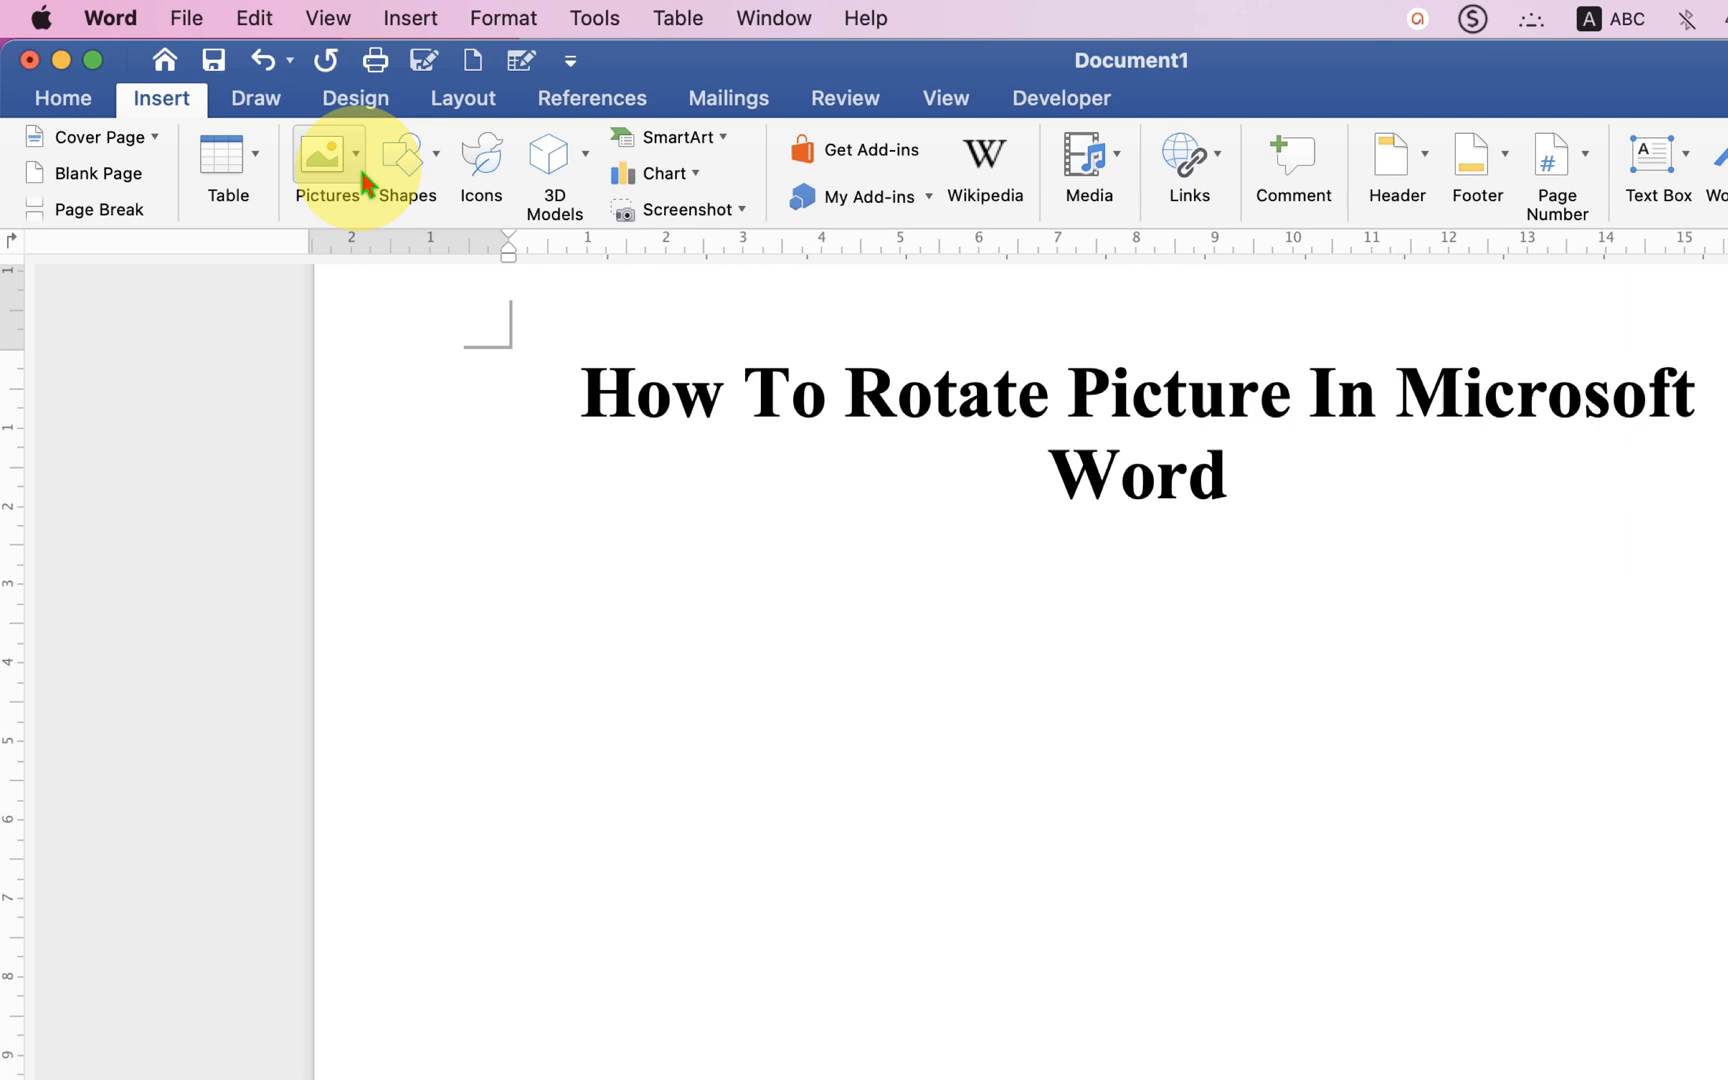
click(328, 166)
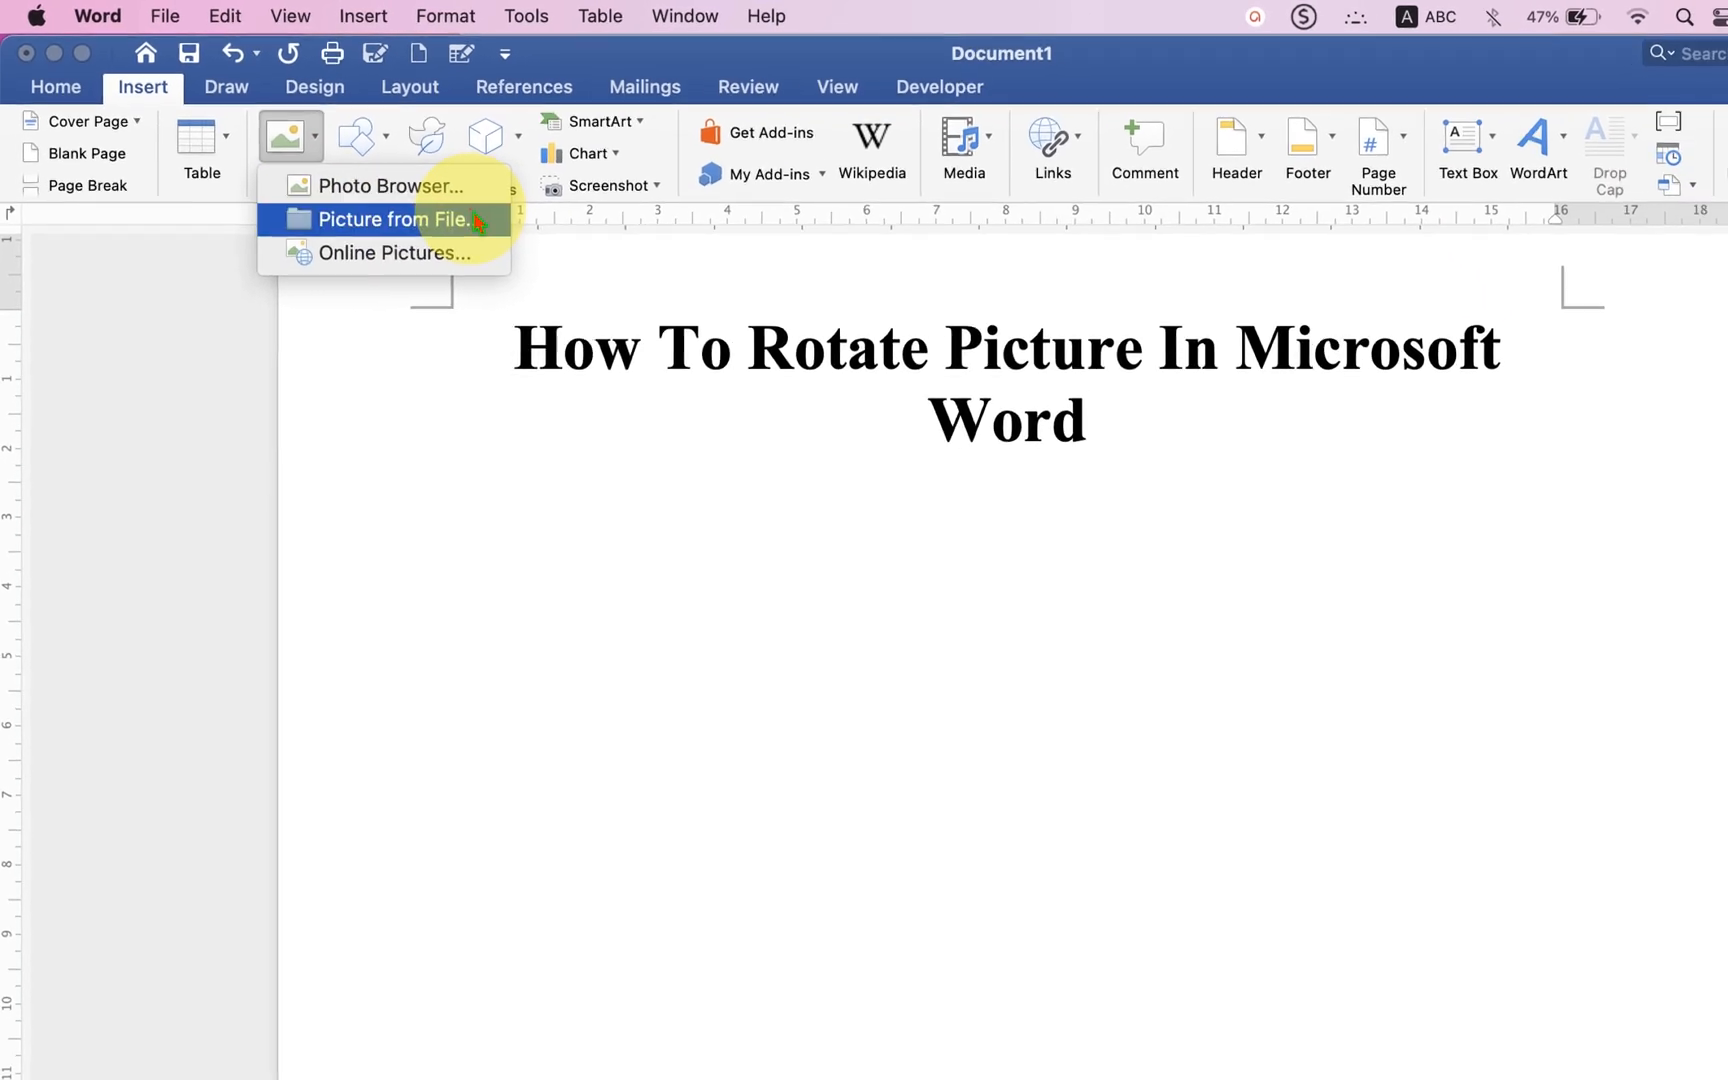
click(394, 218)
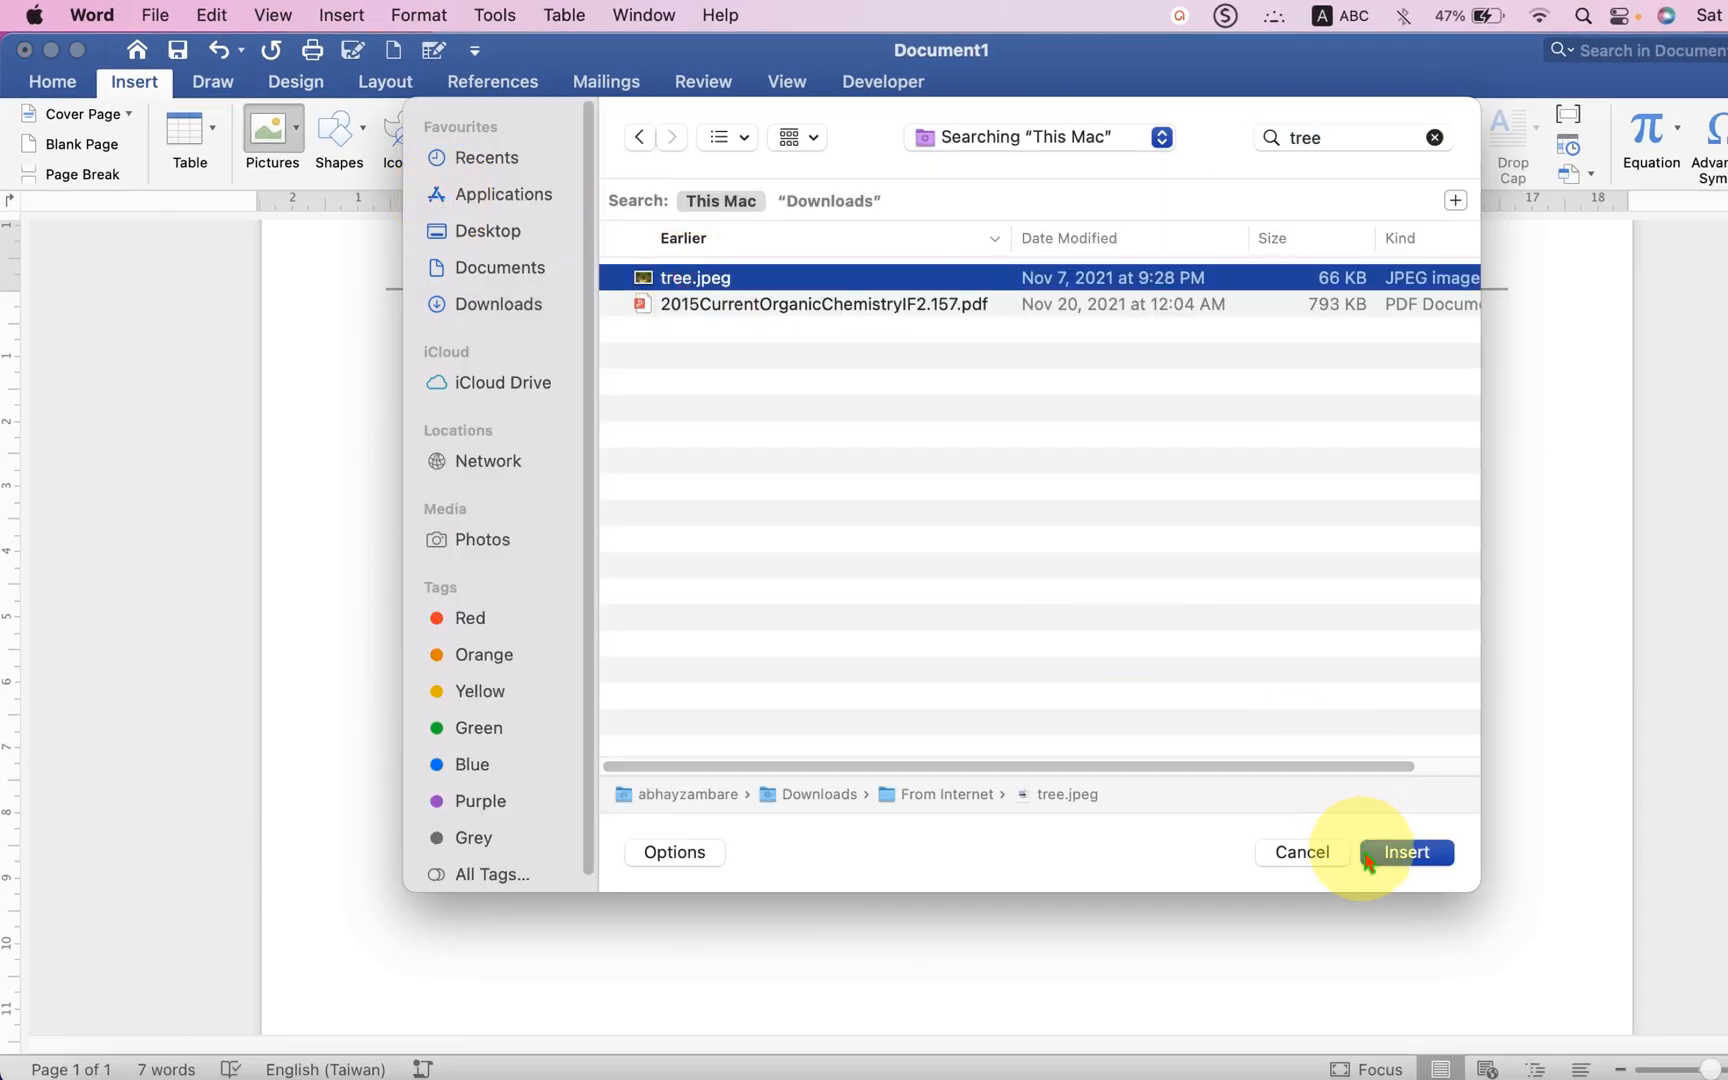
click(1406, 852)
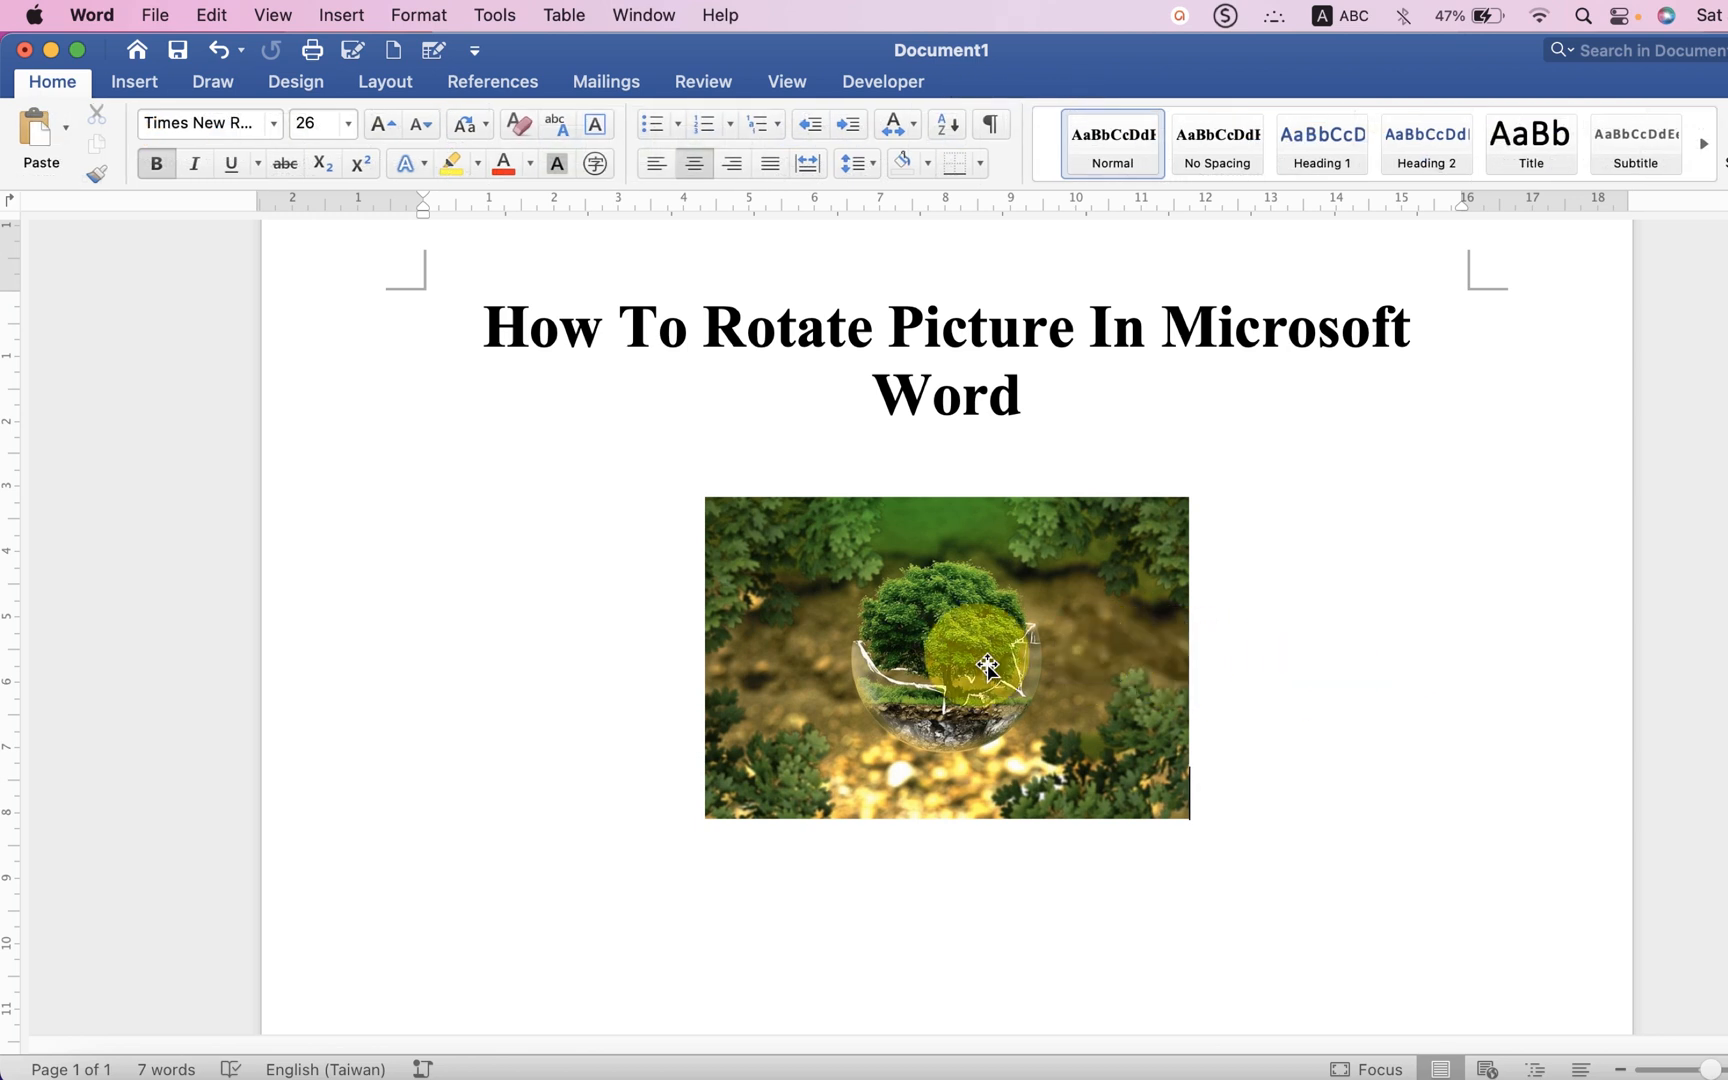
- Apply Flip Vertical to the tree picture so it hangs upside down
click(946, 658)
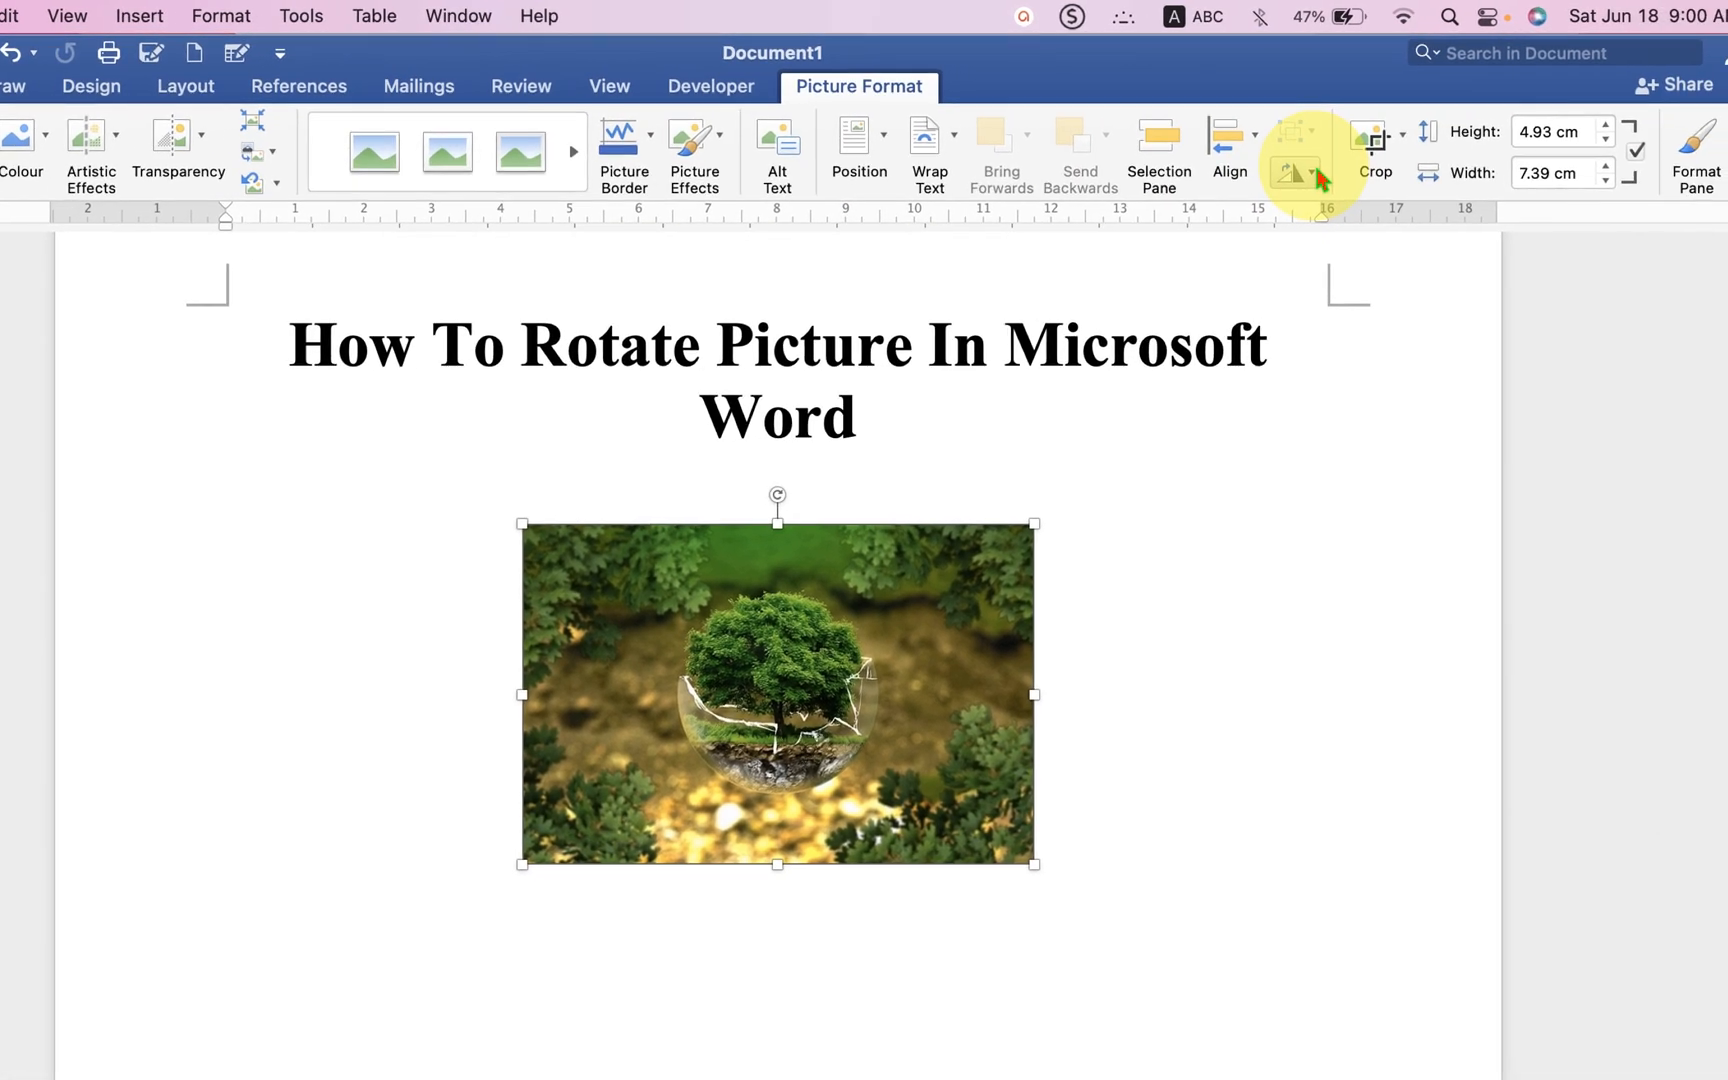
click(1310, 172)
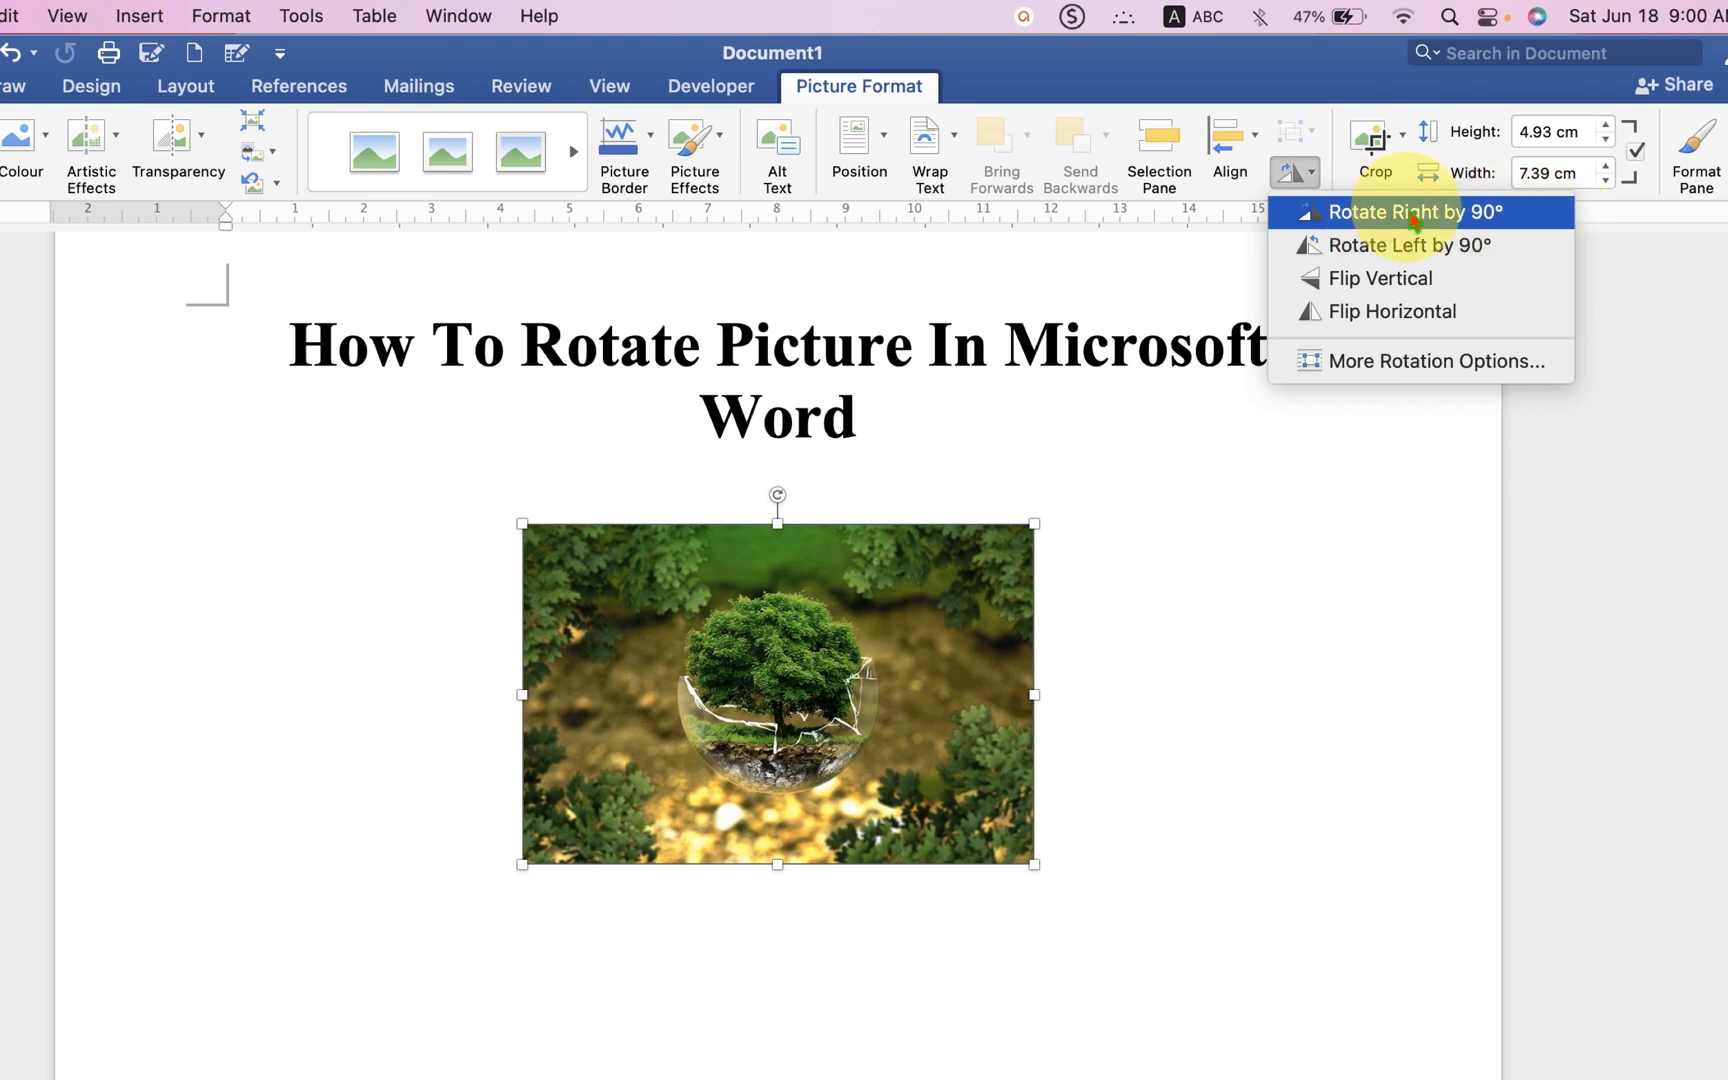
click(1410, 212)
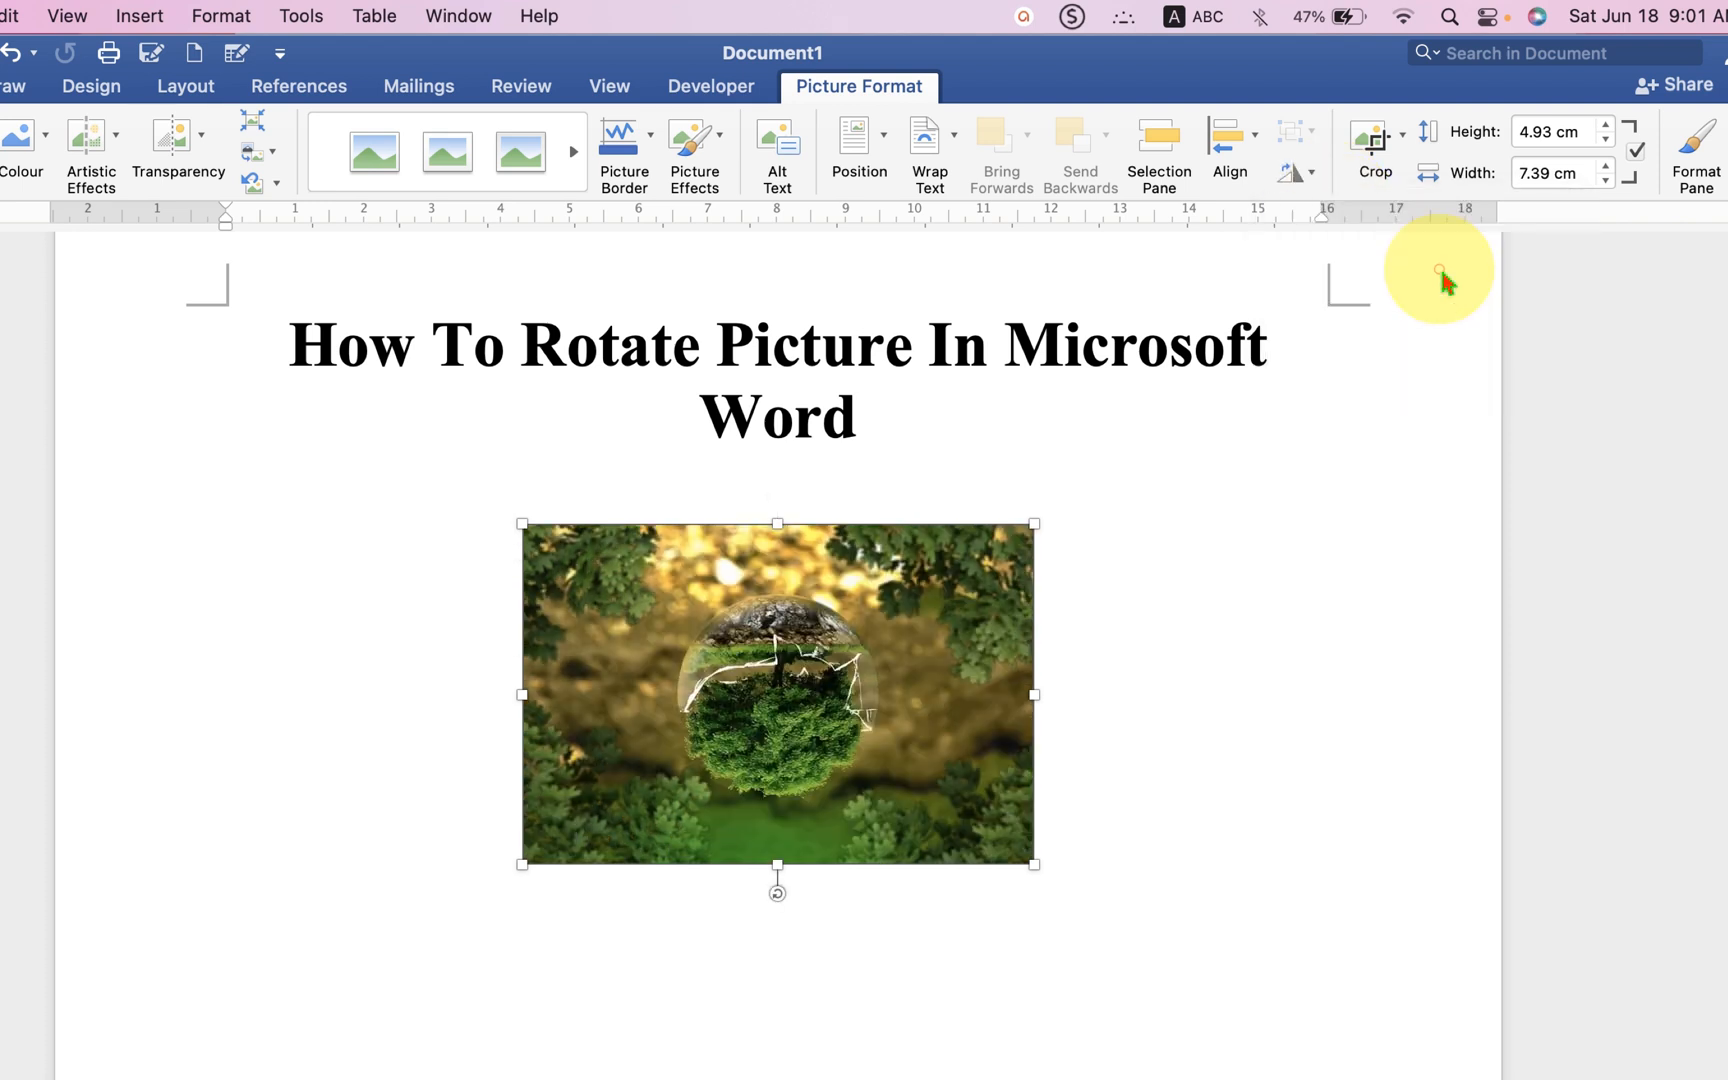
mouse_move(1298, 166)
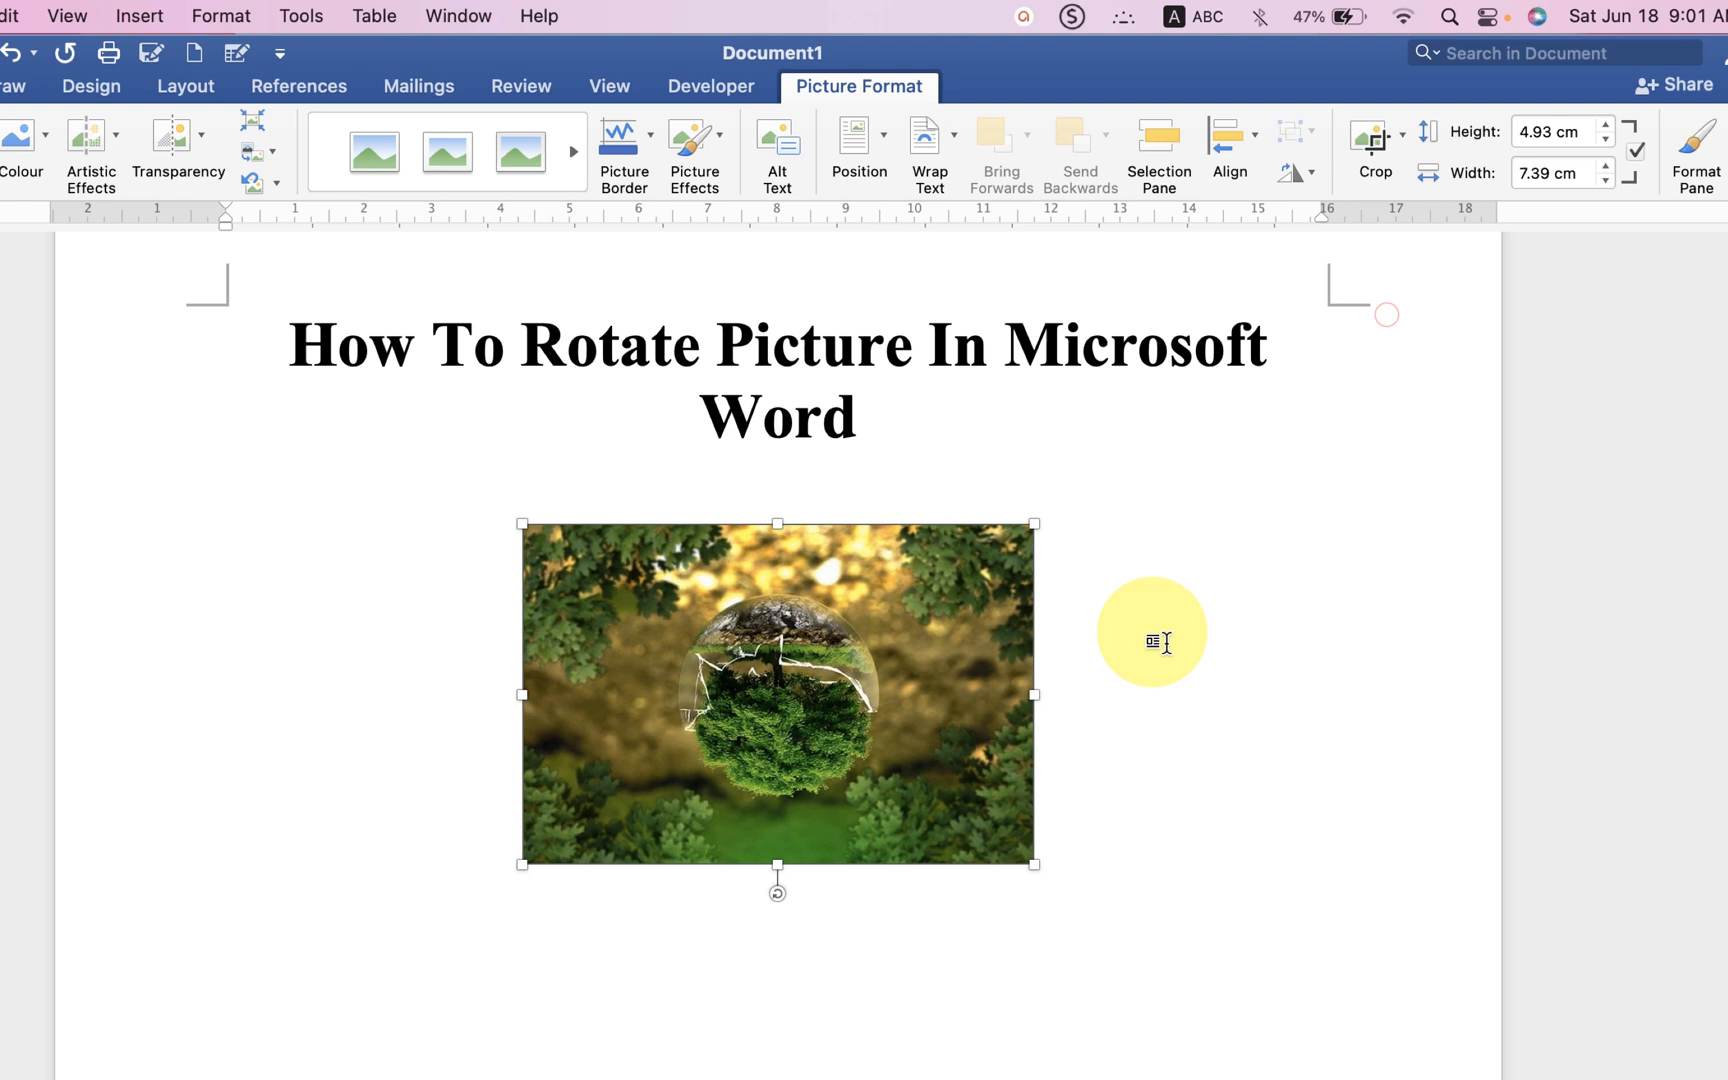
mouse_move(788, 618)
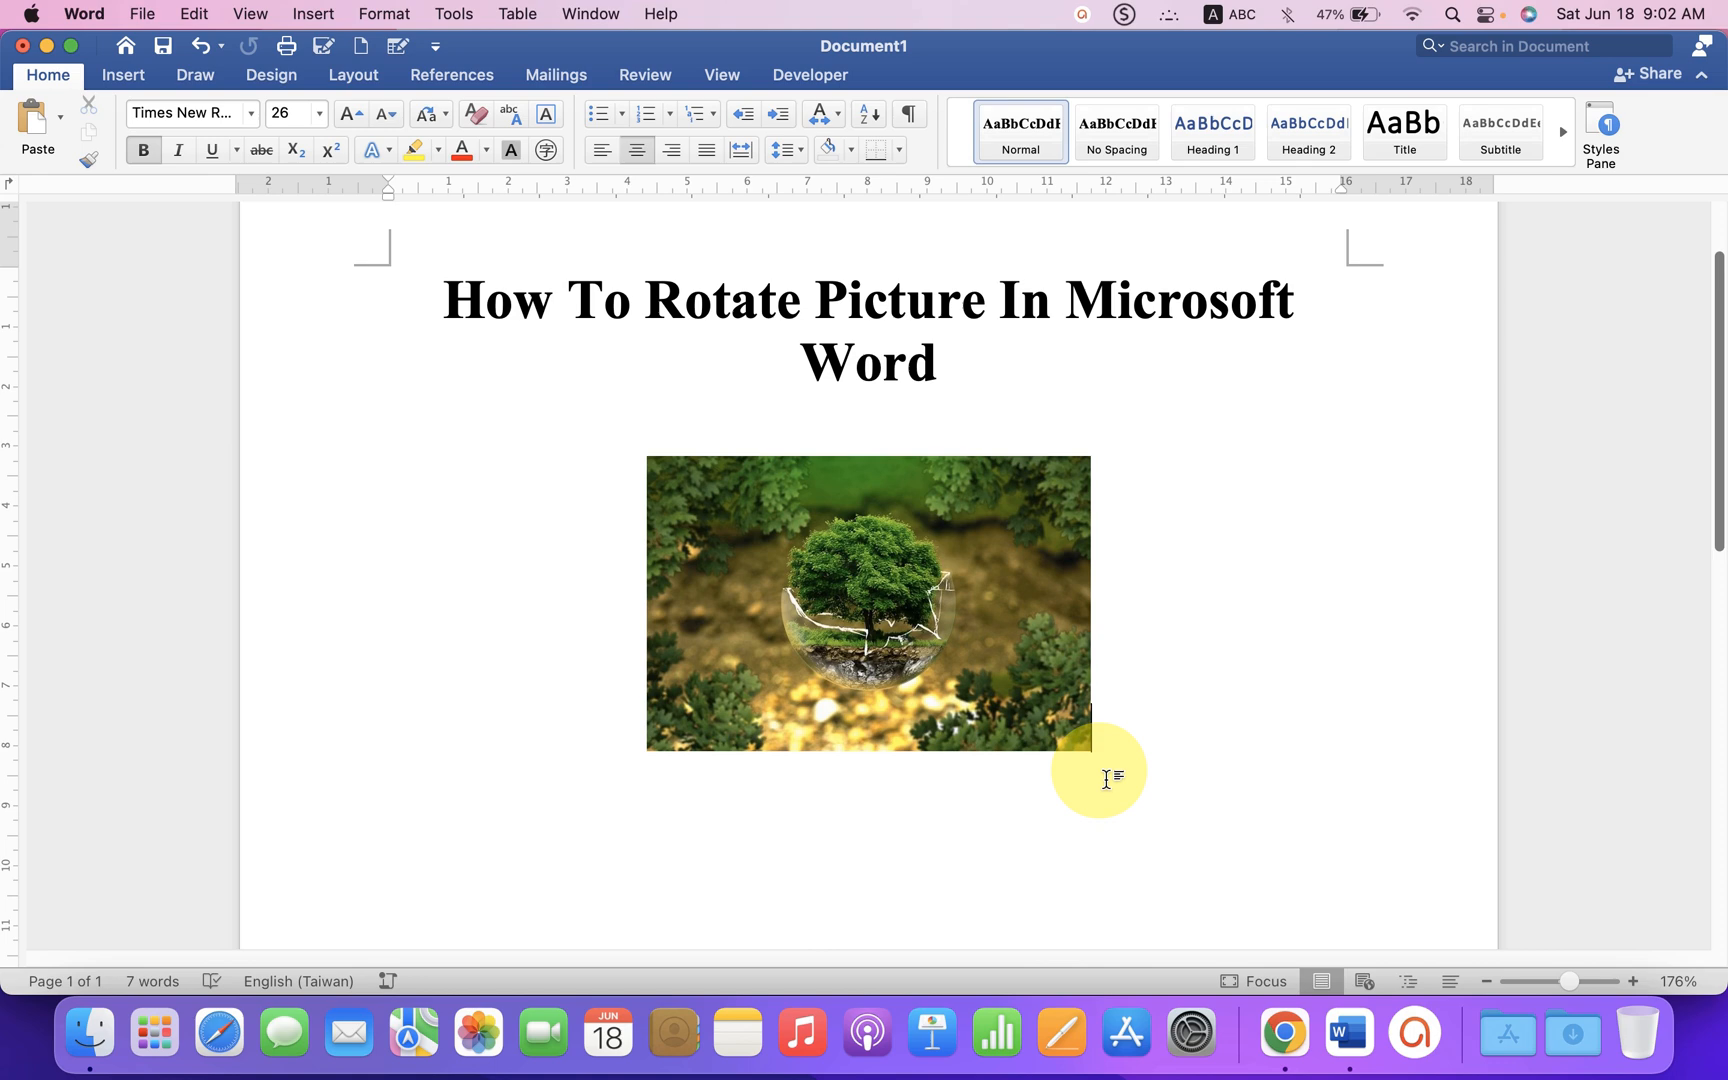
- Show the Wrap Text options for the tree picture via its shortcut menu
click(868, 602)
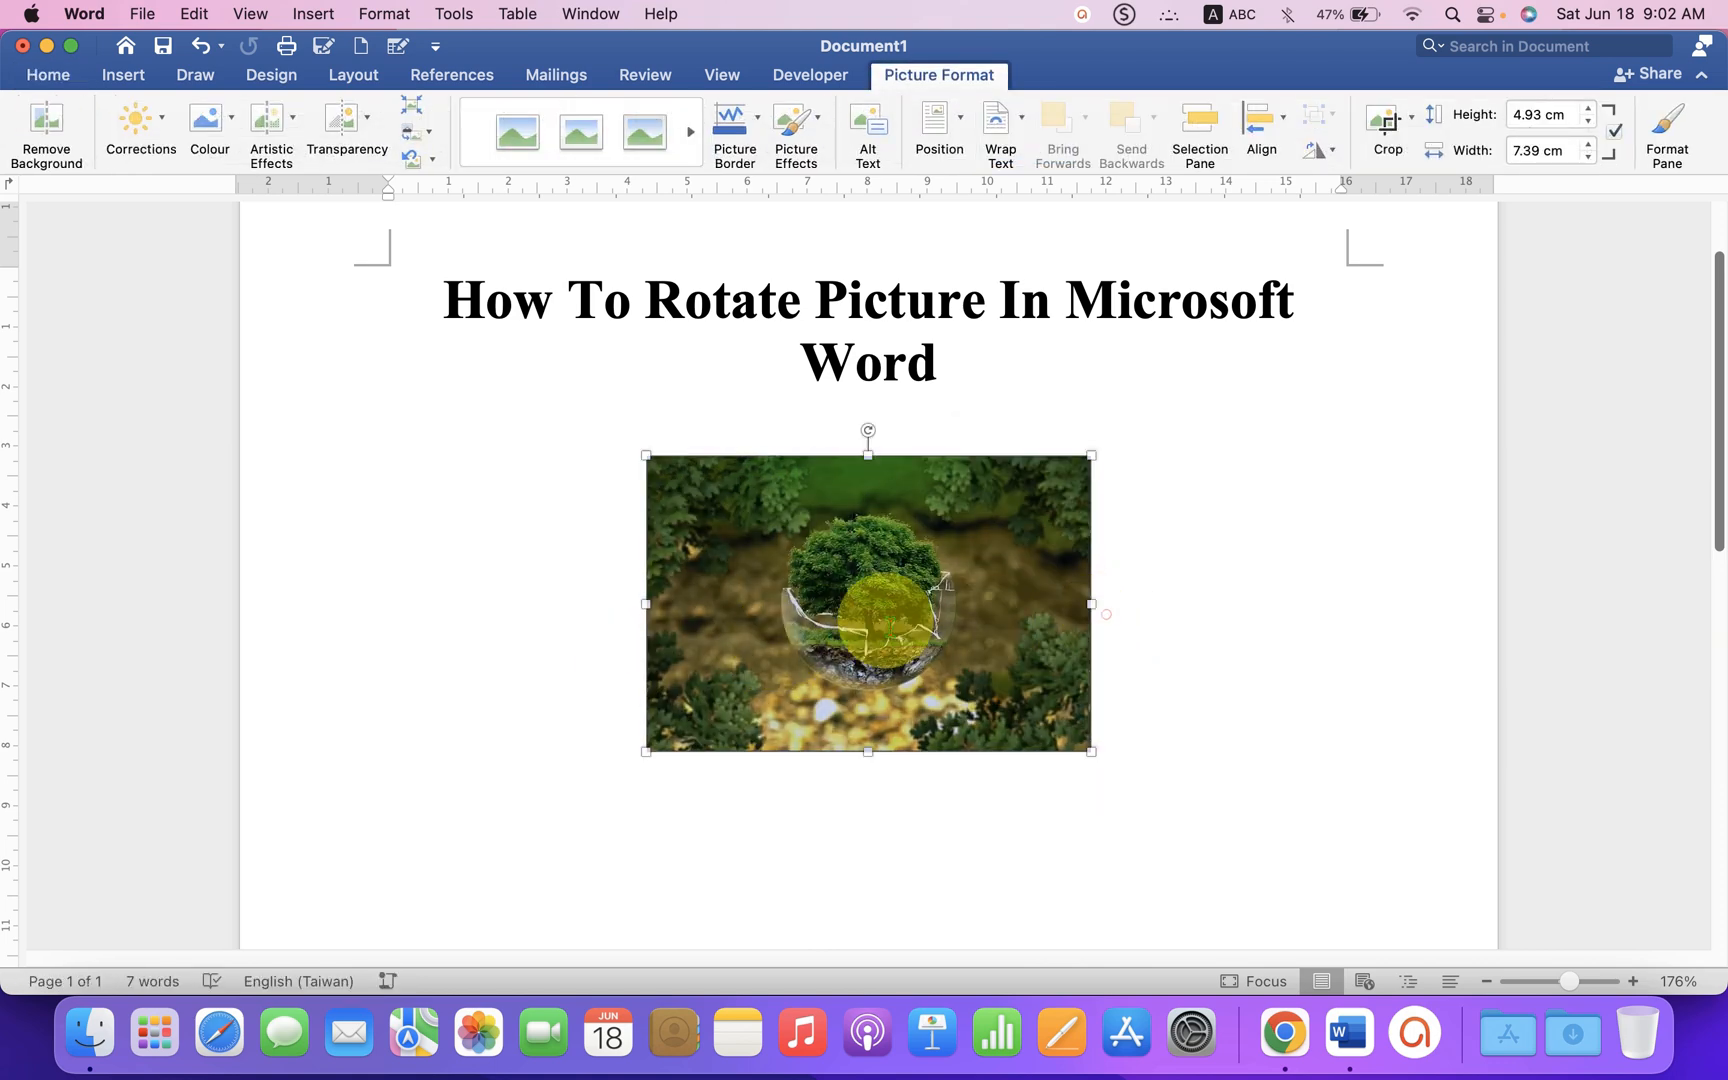
right_click(868, 604)
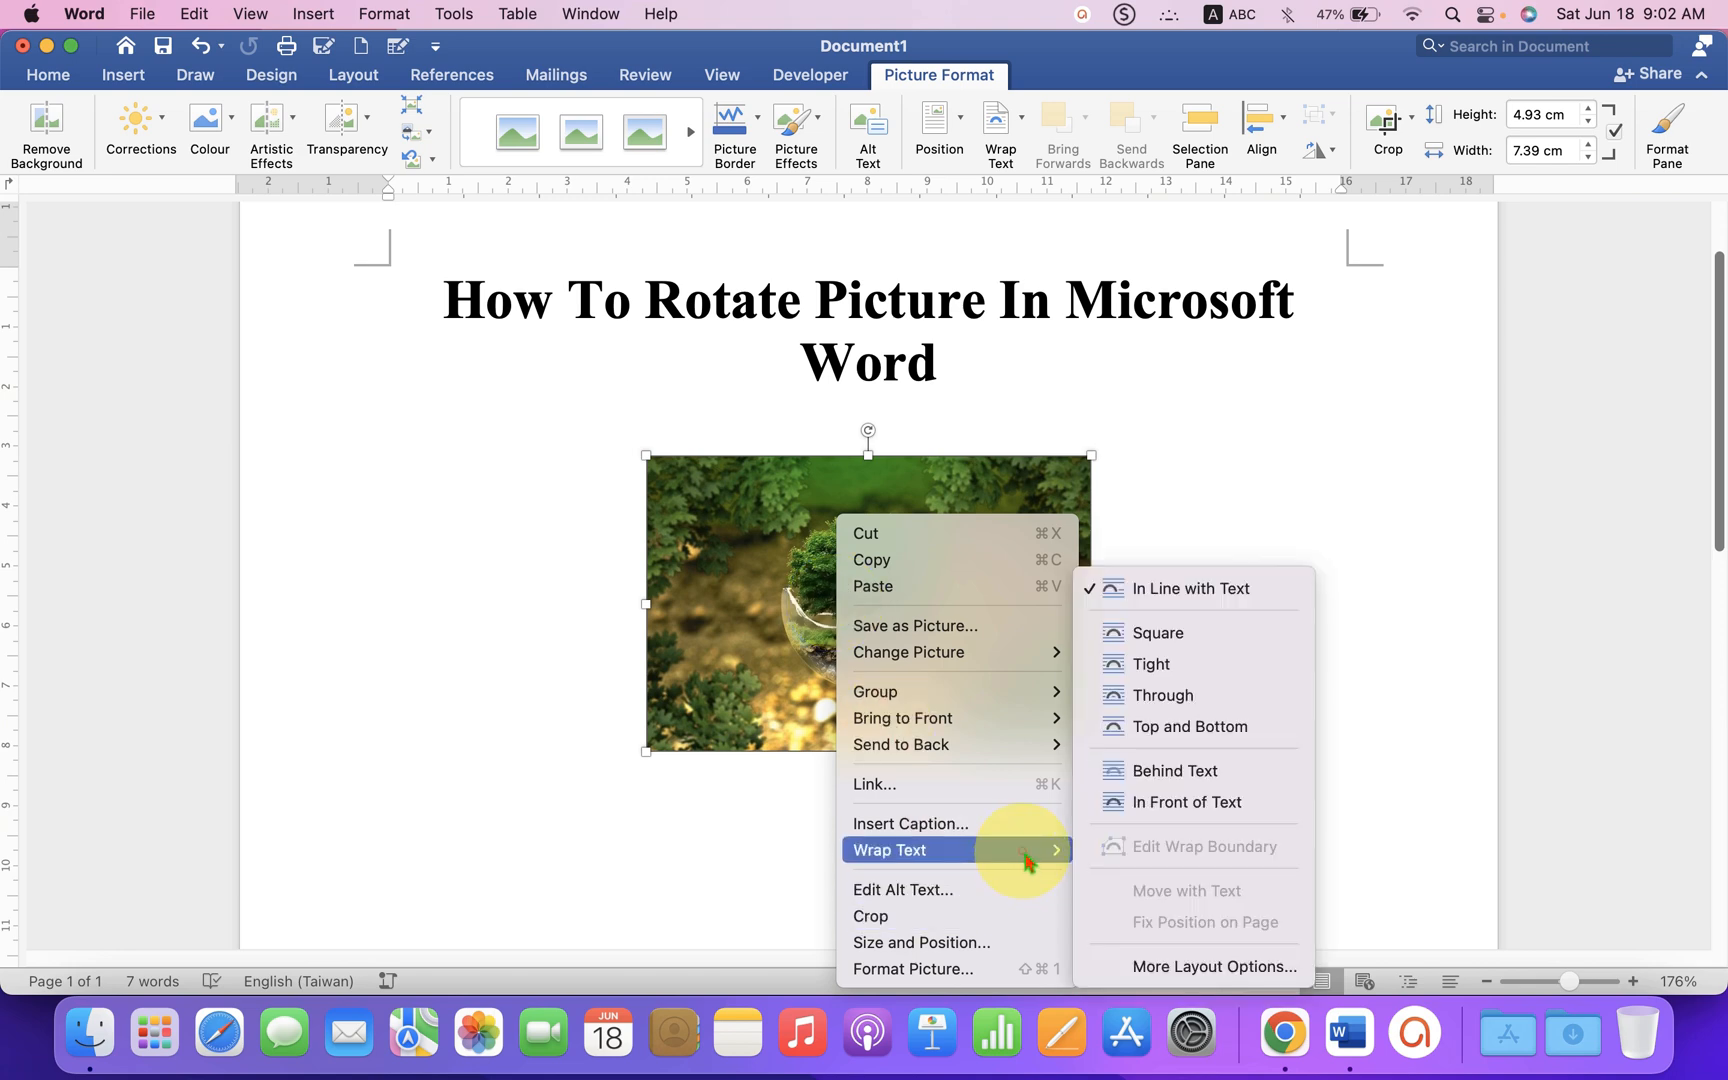